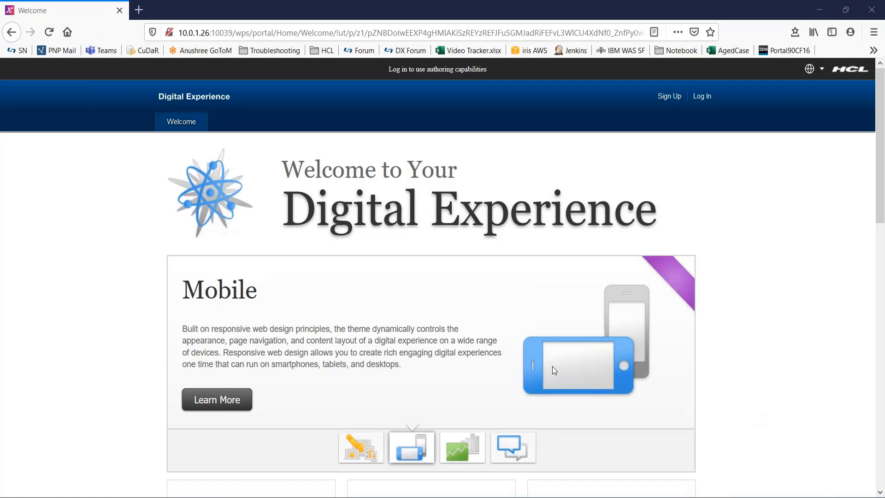
Log in to the portal as the administrator from the Welcome page.
click(702, 96)
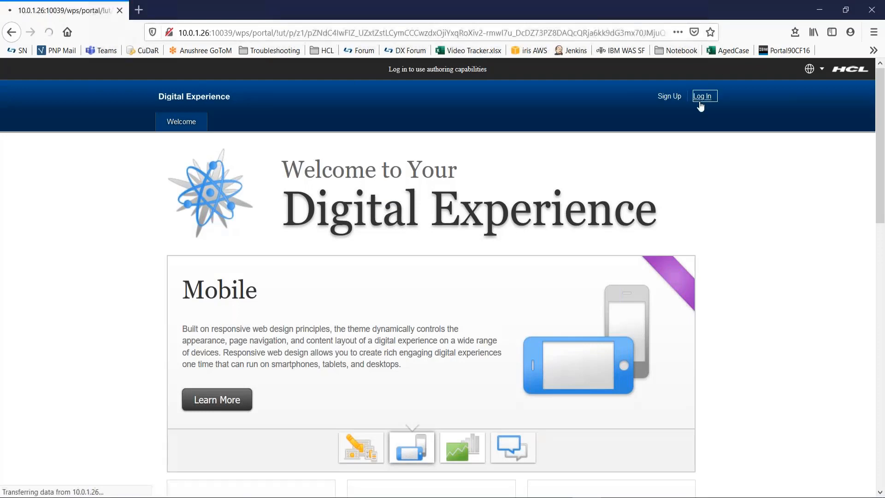
click(702, 95)
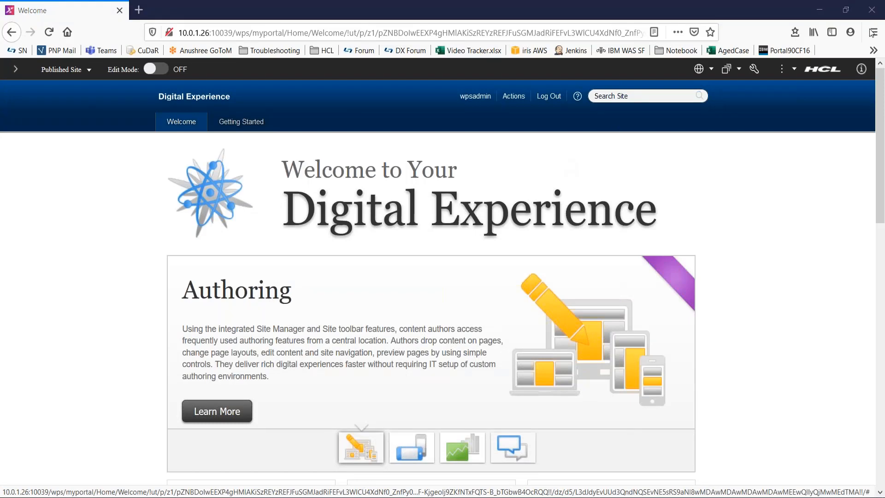
mouse_move(755, 69)
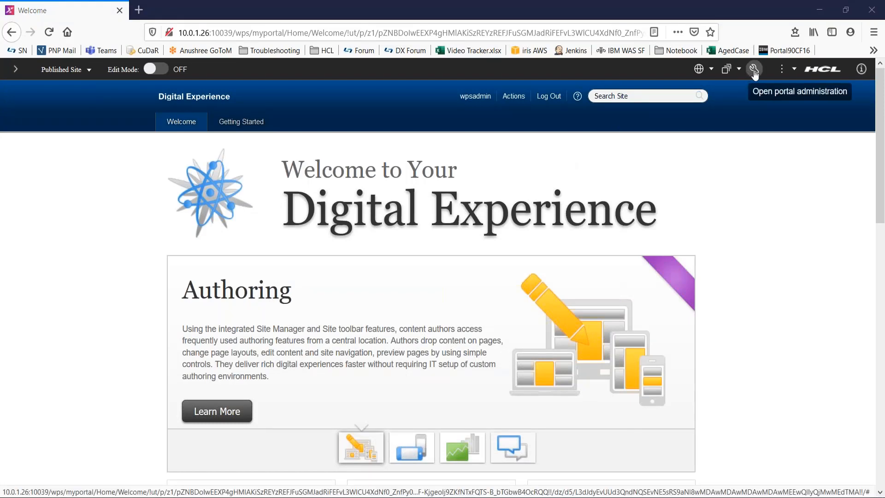
Go to portal administration and open Web Content Libraries under Portal Content.
click(754, 69)
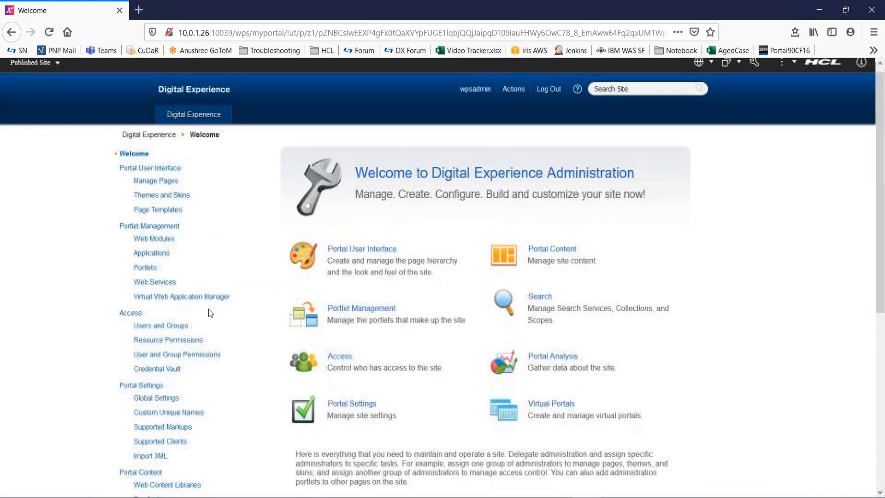
scroll(down, 3)
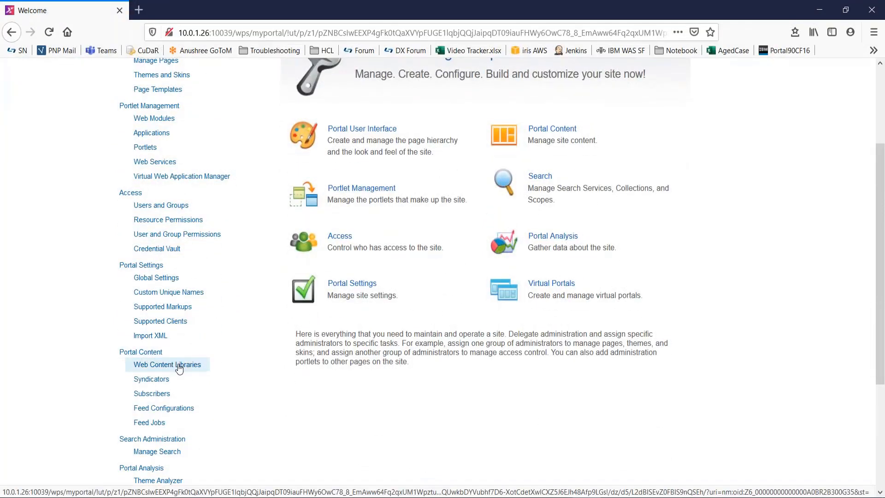
click(167, 364)
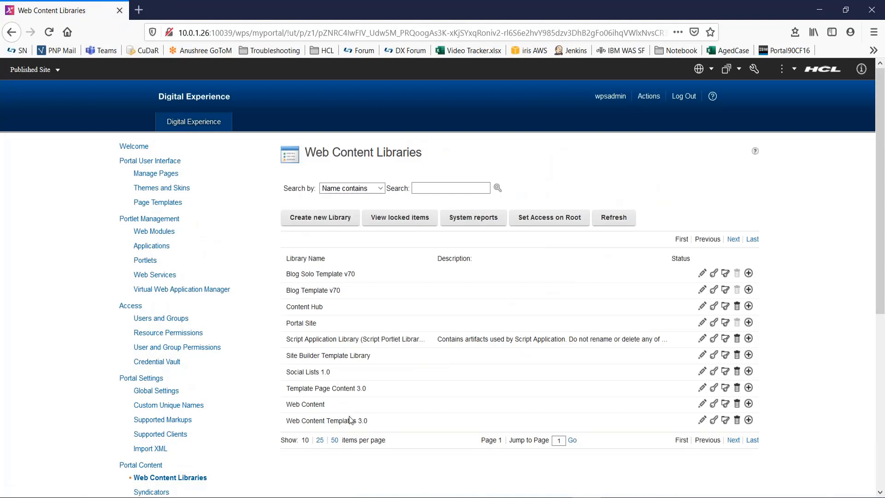
mouse_move(332, 232)
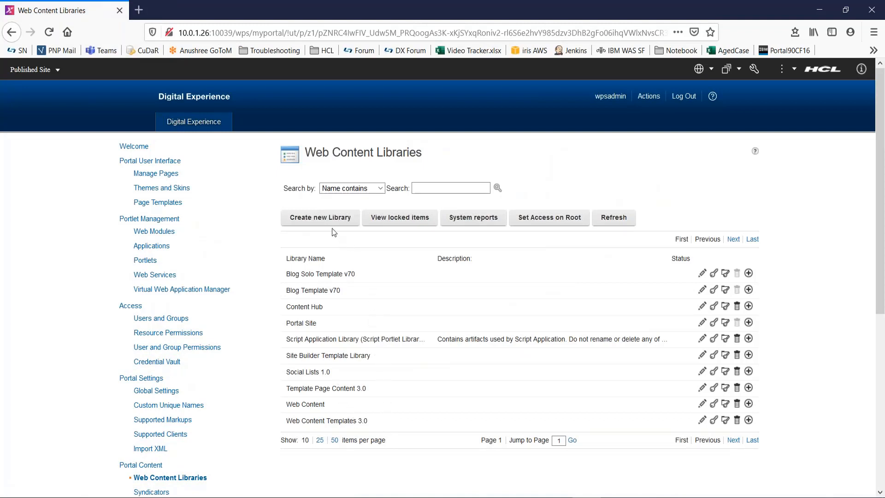
mouse_move(320, 217)
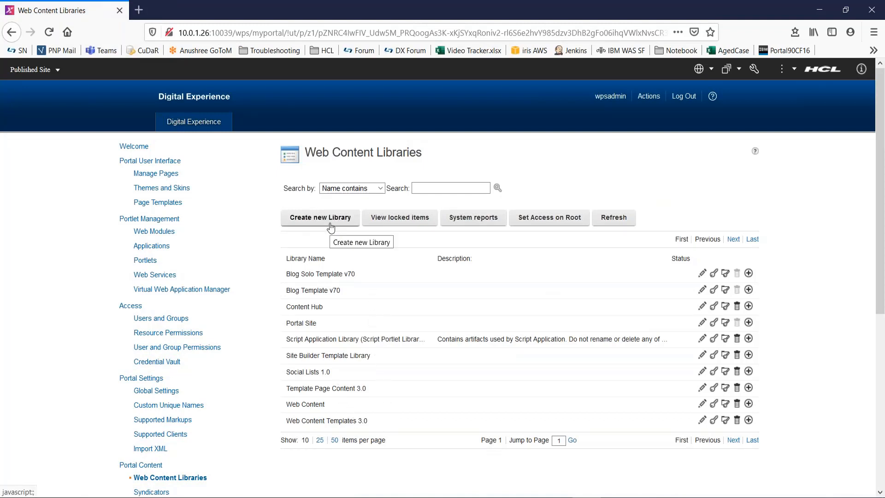
Start a new library named DXLib, described 'A test WCM Library', with localizations expanded.
click(320, 217)
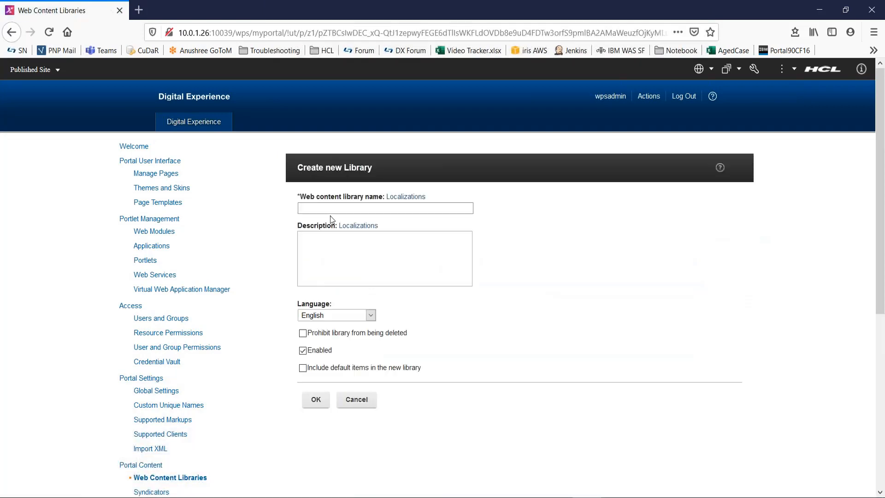
text(D)
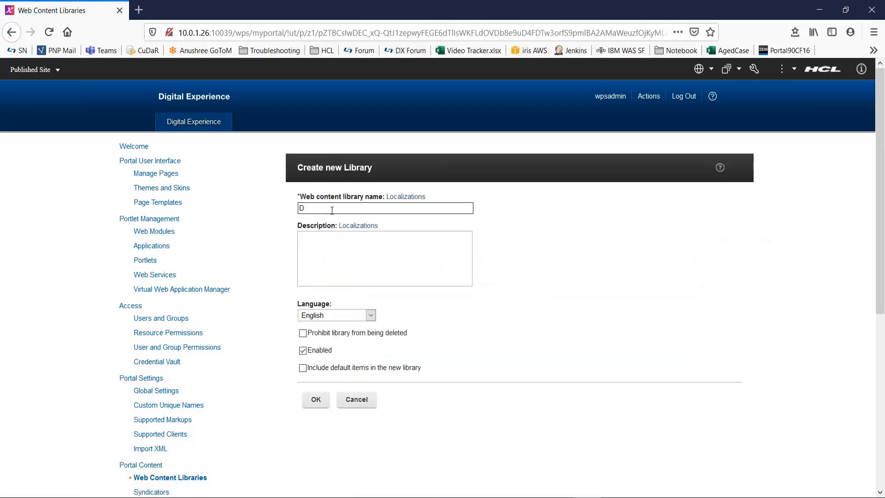
text(XLib)
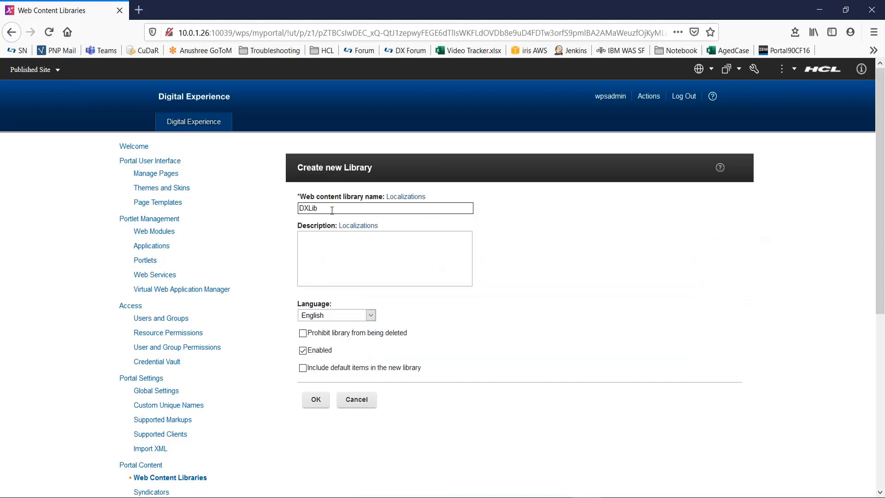
text(A test WCM)
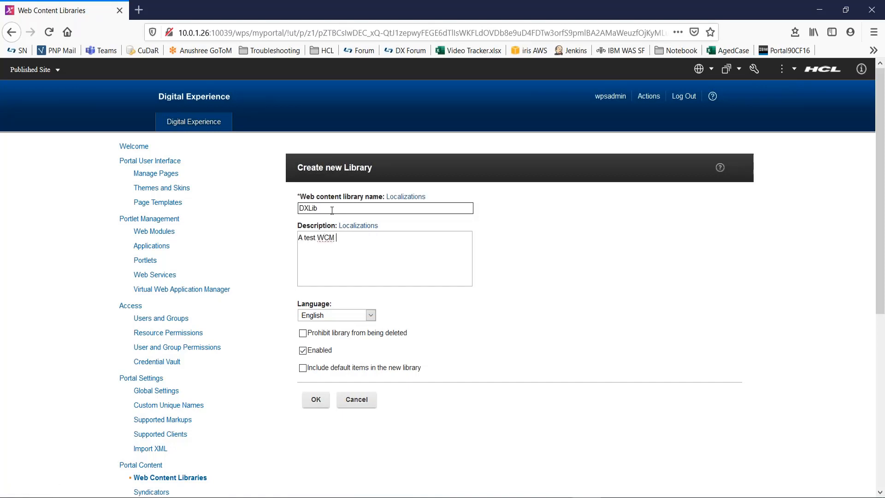
text(Library)
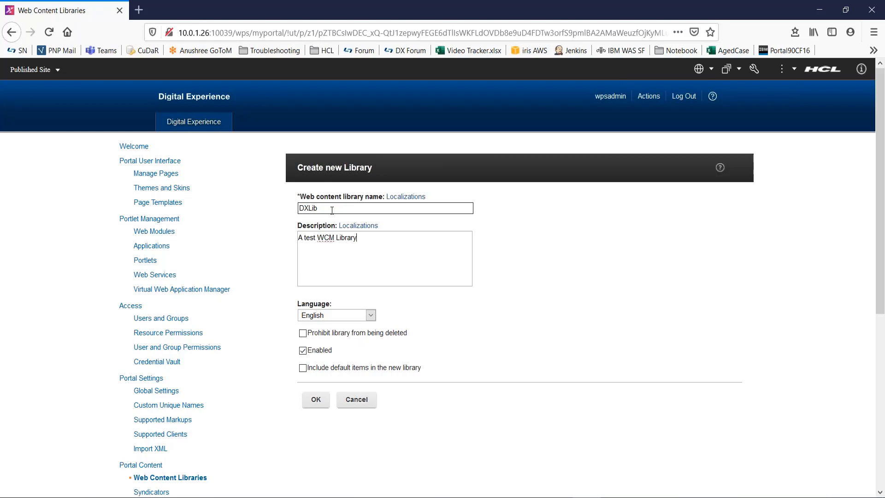
click(358, 225)
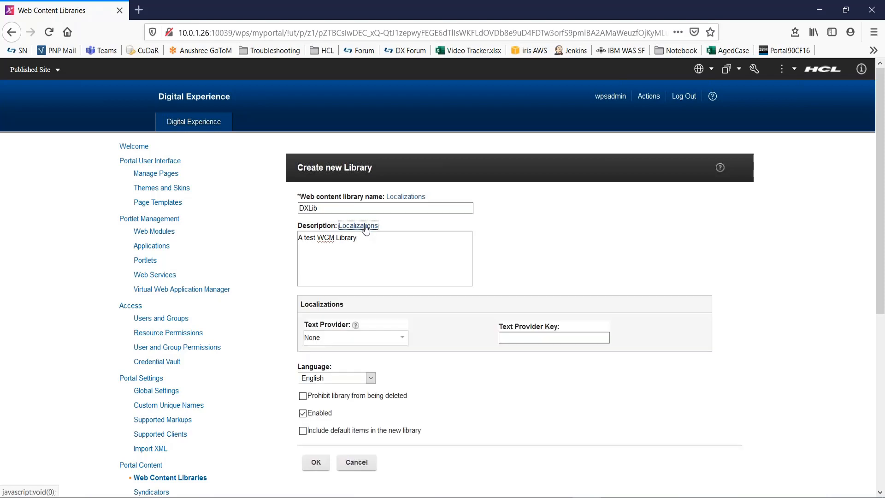
mouse_move(359, 226)
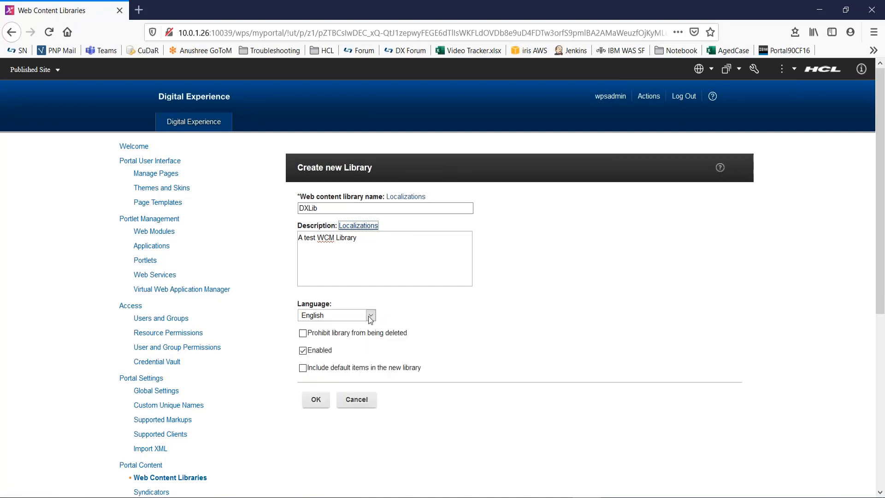
click(370, 314)
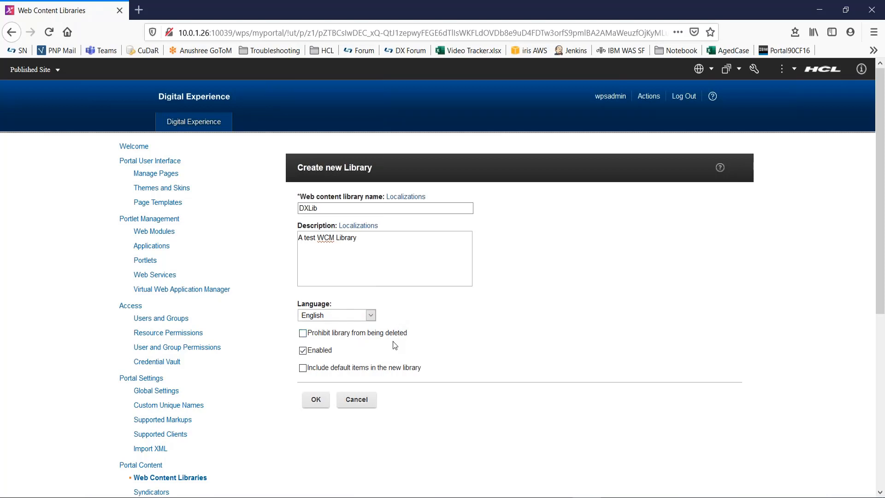
mouse_move(388, 354)
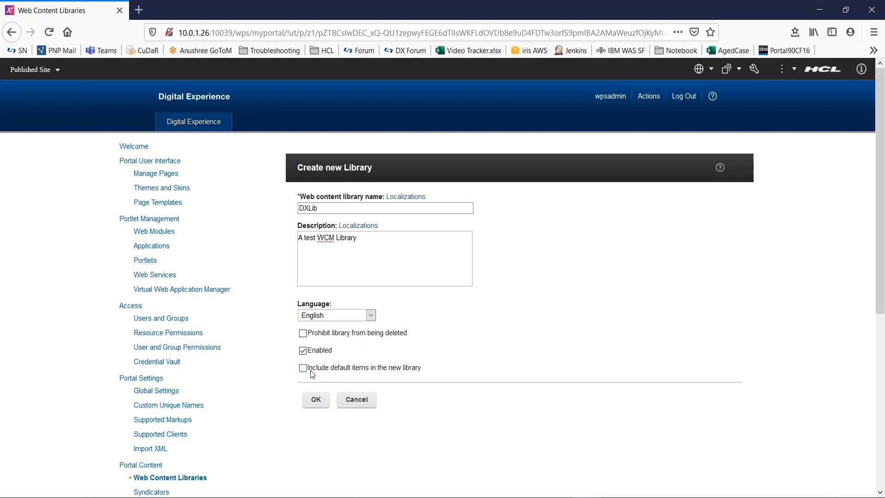
mouse_move(401, 372)
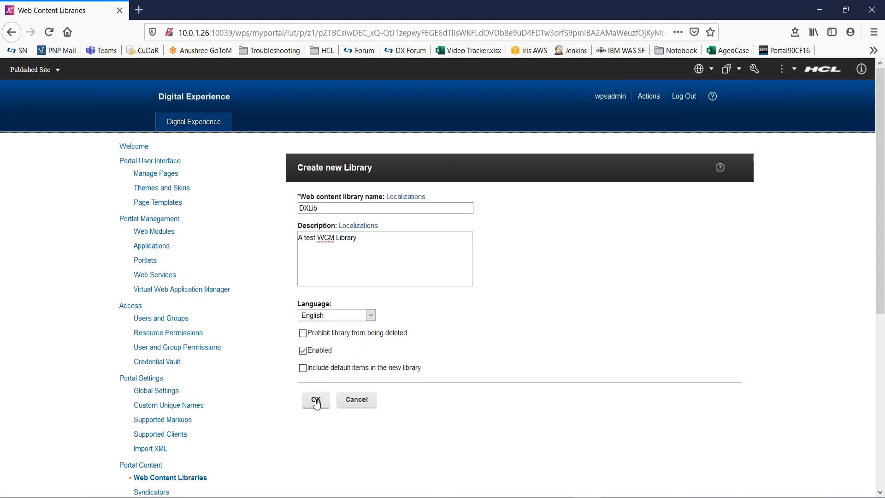
Confirm with OK to create the DXLib library.
click(315, 400)
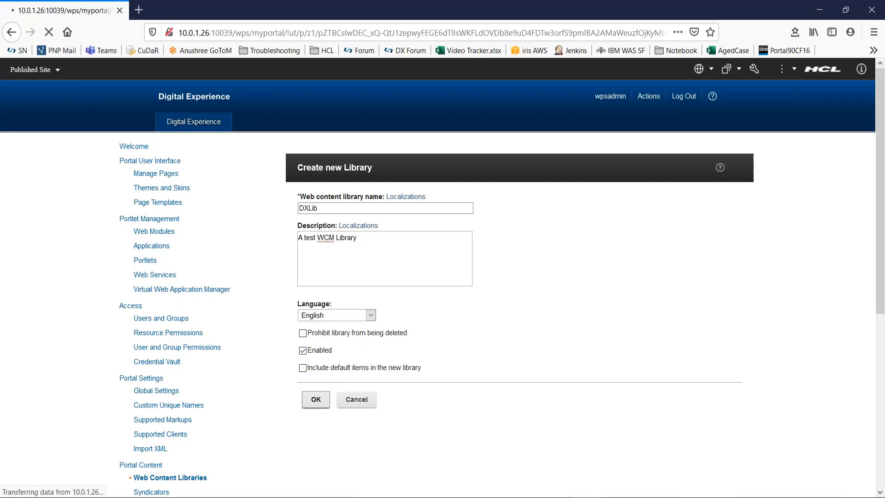
click(315, 399)
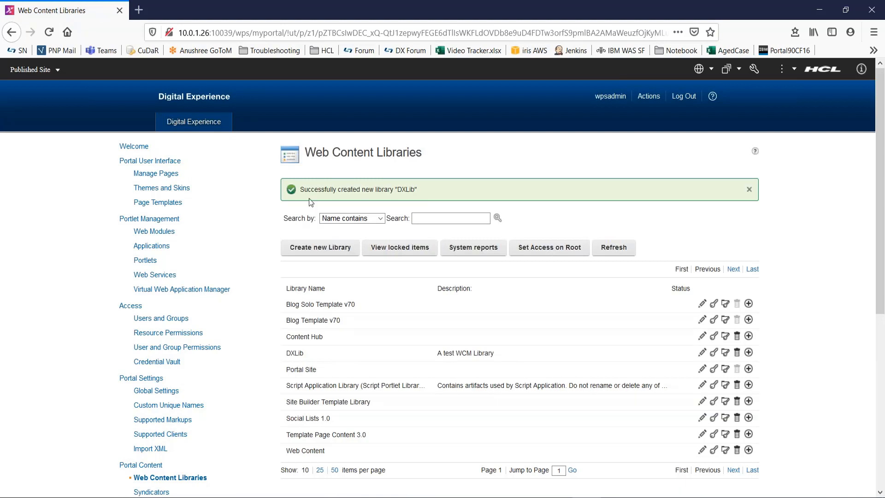
mouse_move(412, 203)
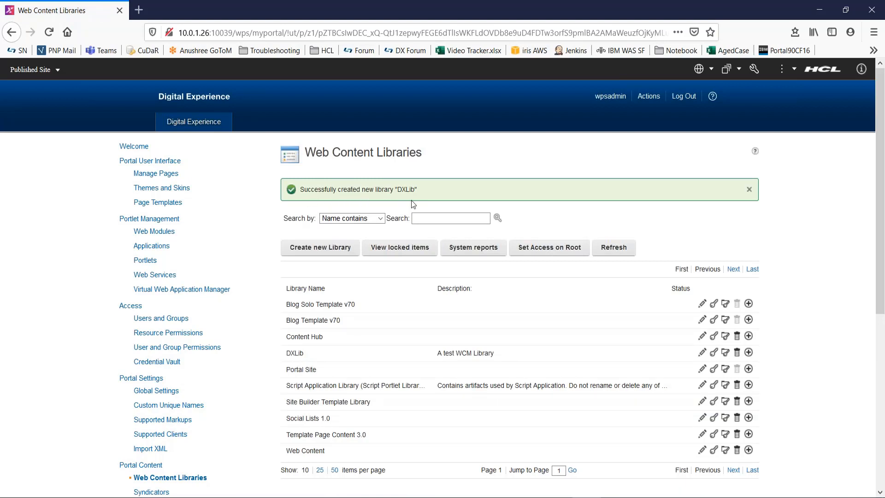
mouse_move(290, 364)
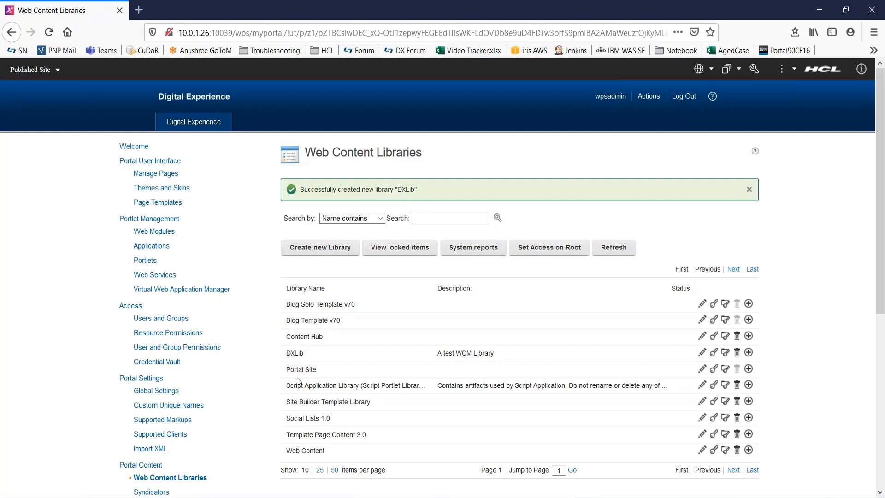
mouse_move(314, 359)
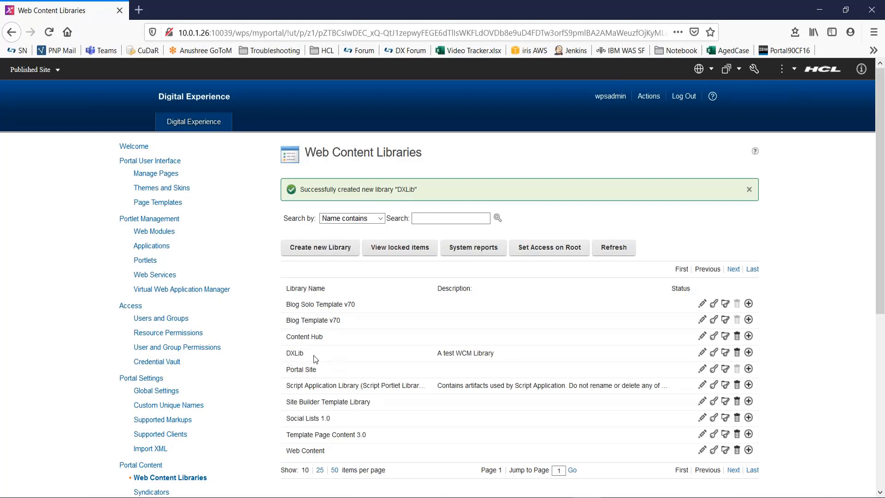
mouse_move(648, 365)
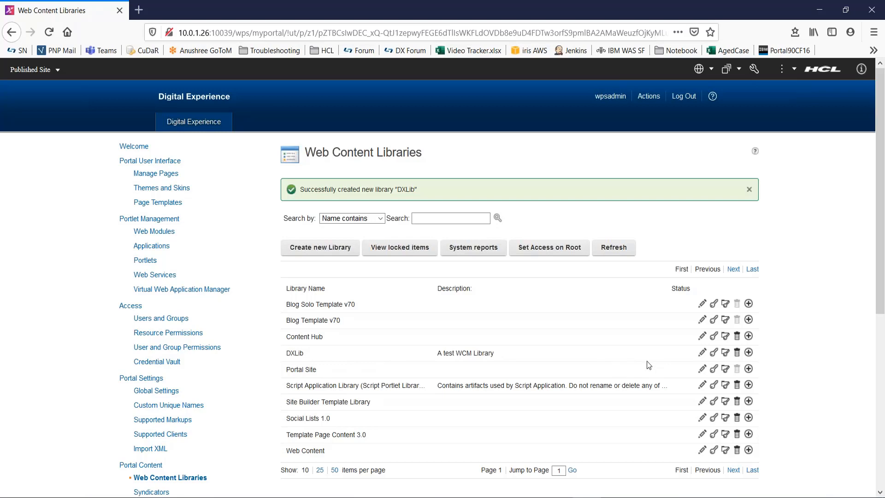
mouse_move(702, 352)
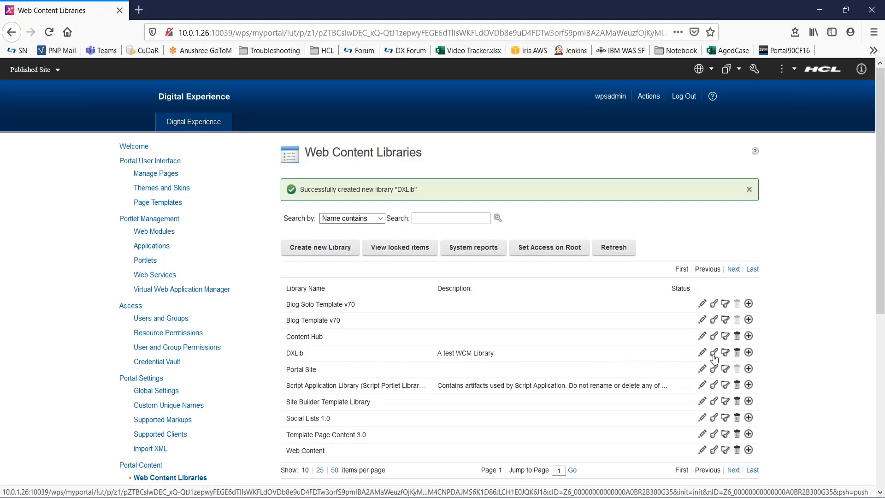
click(169, 332)
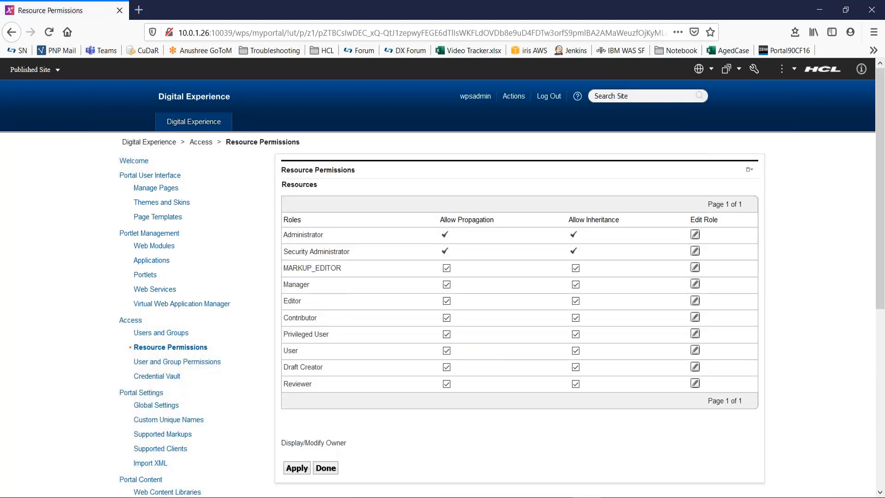
mouse_move(334, 459)
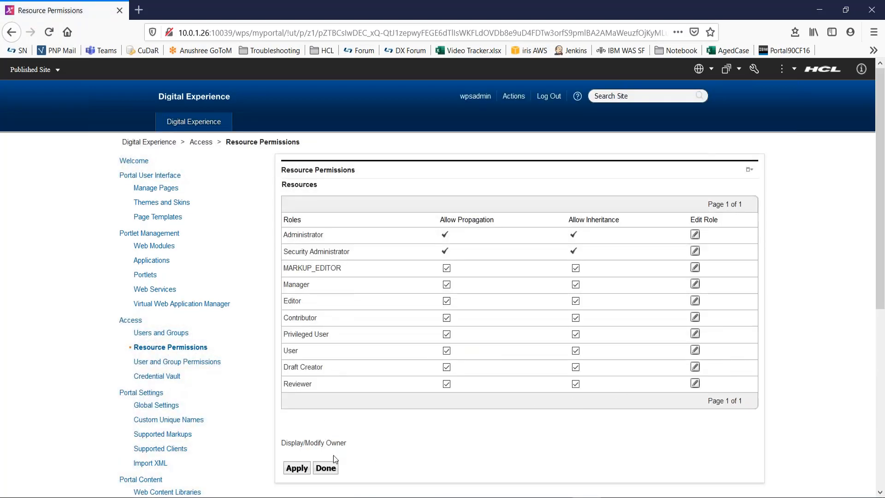
click(167, 491)
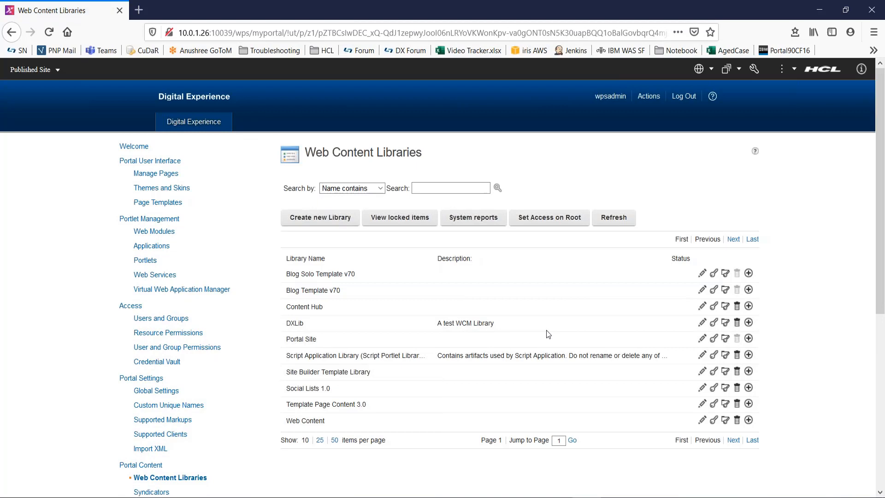
click(713, 322)
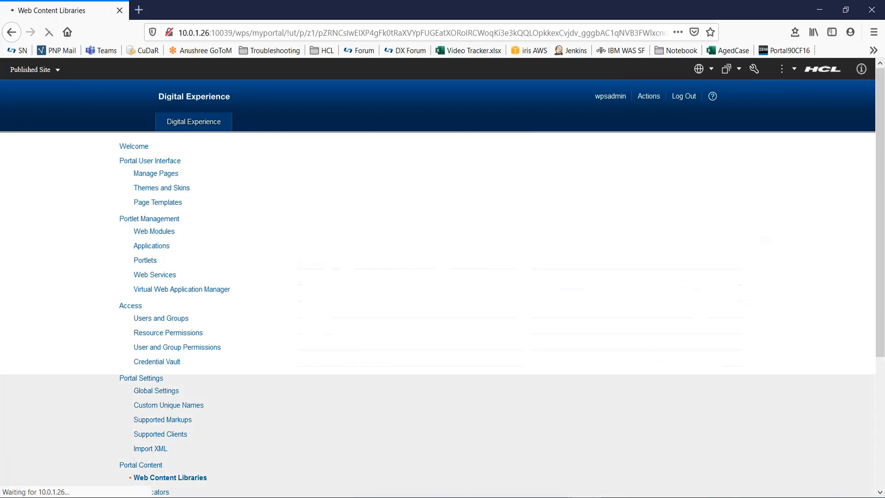
Open DXLib's additional tasks, then choose Done to return to the libraries list.
click(170, 477)
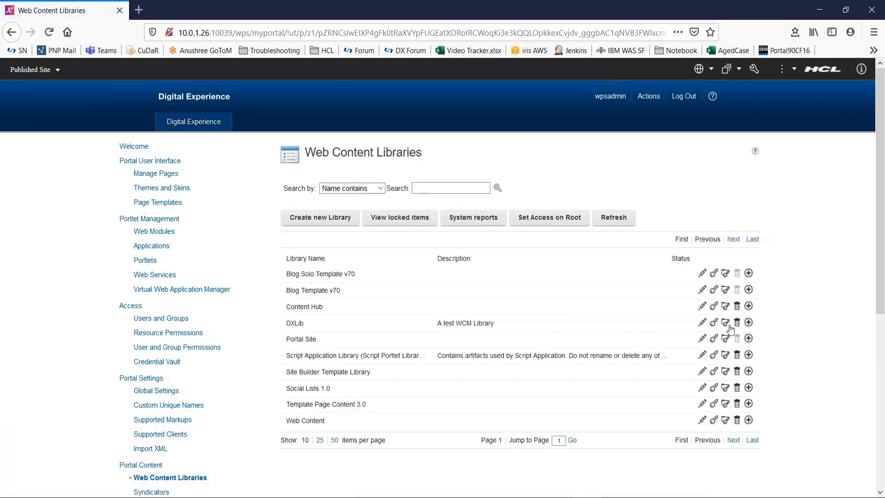
click(726, 322)
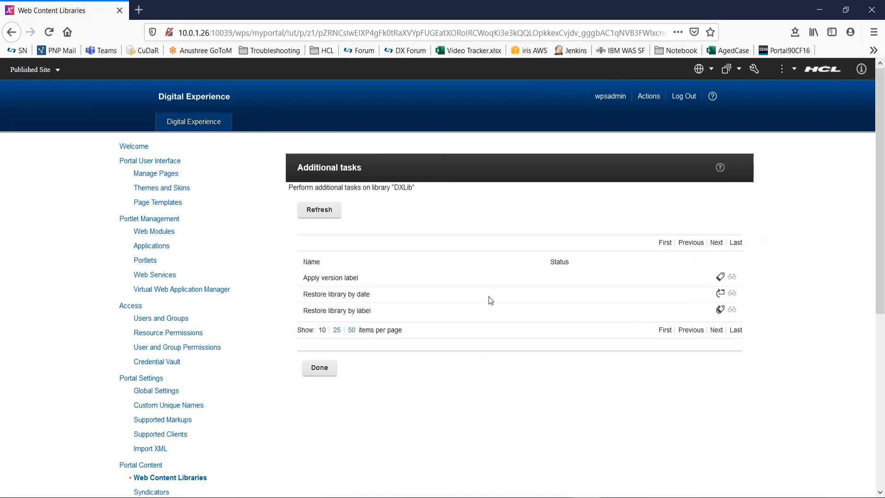
mouse_move(381, 297)
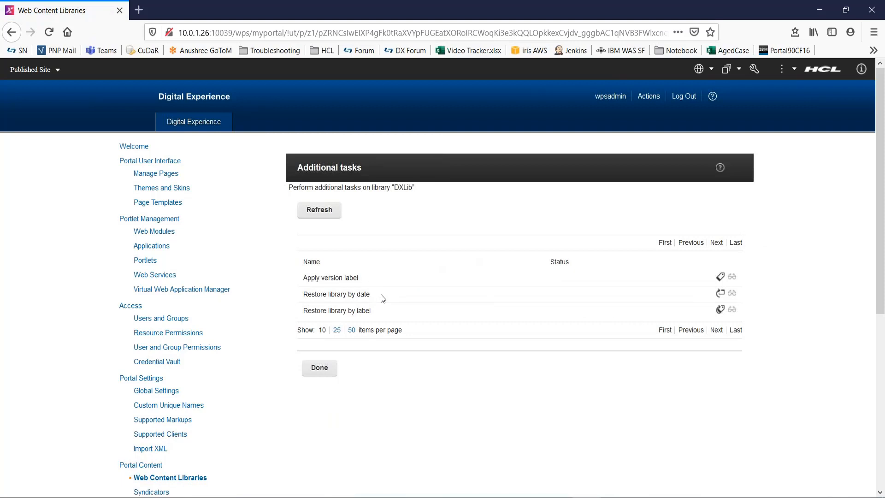
mouse_move(384, 320)
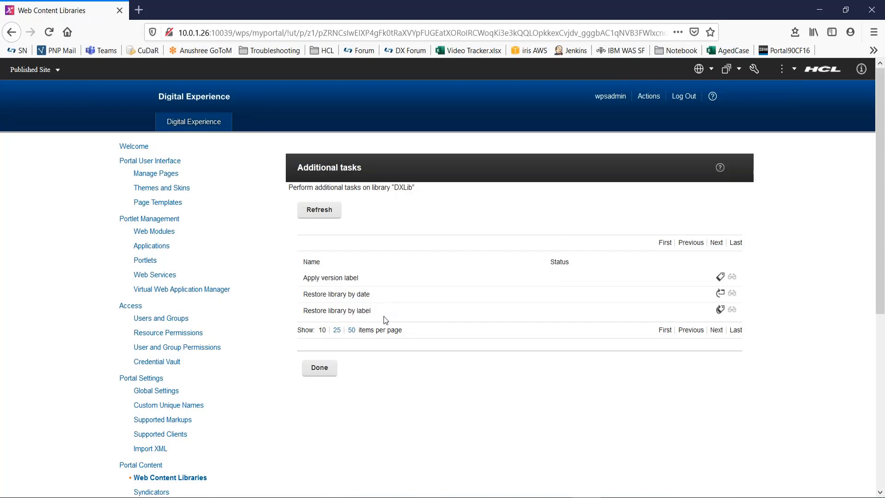
click(319, 368)
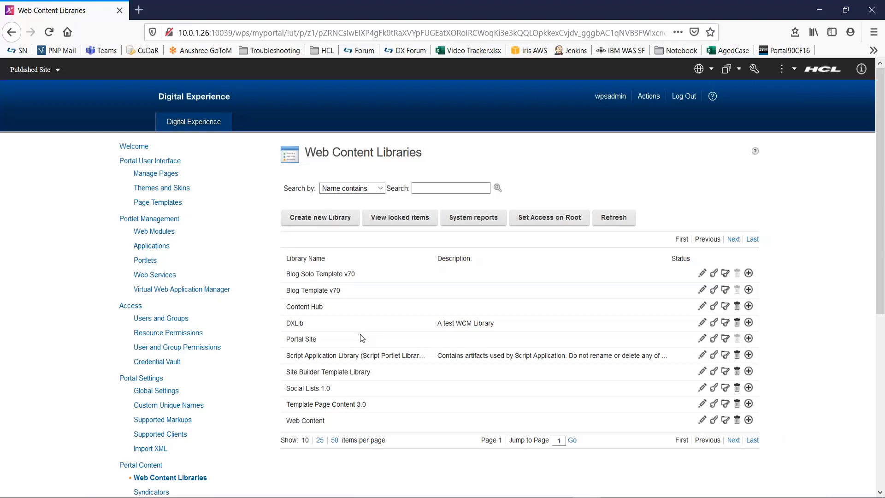
mouse_move(700, 68)
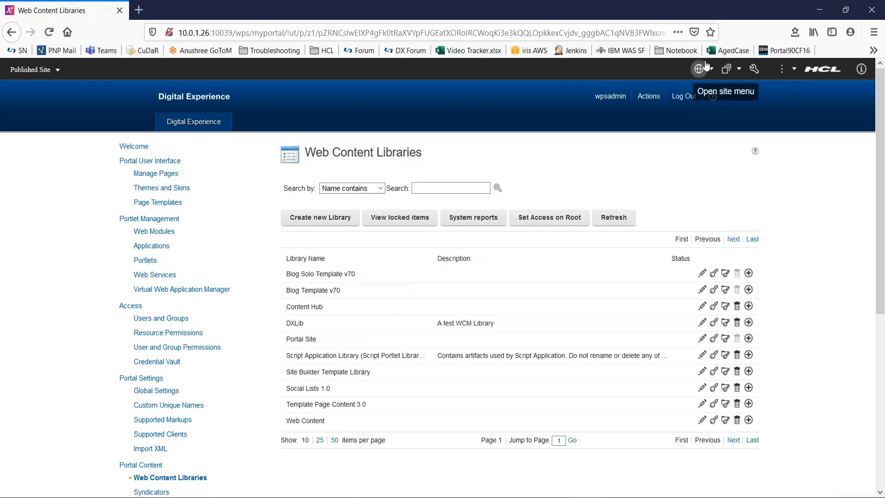
Switch to the Web Content Authoring portlet from the toolbar site menu.
click(702, 69)
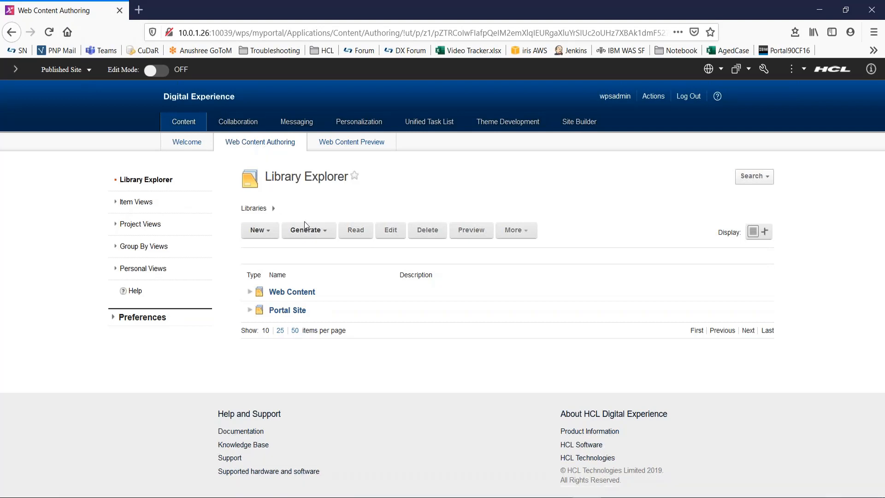
mouse_move(348, 247)
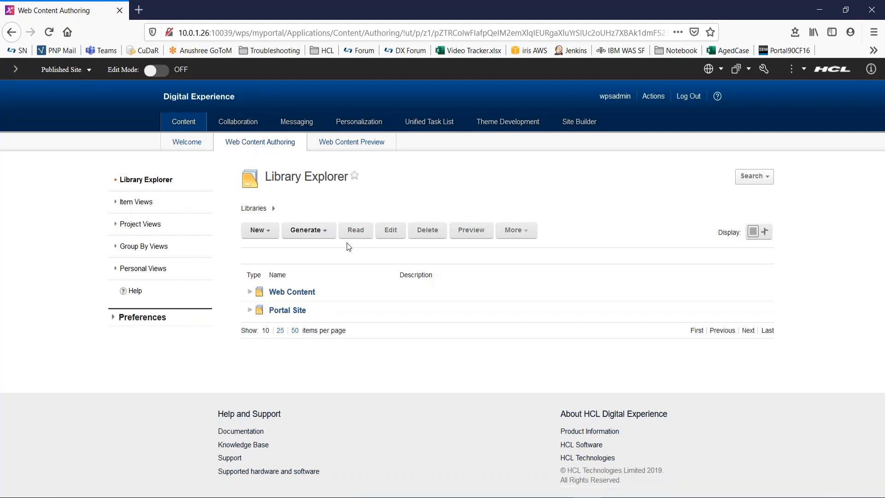
mouse_move(286, 269)
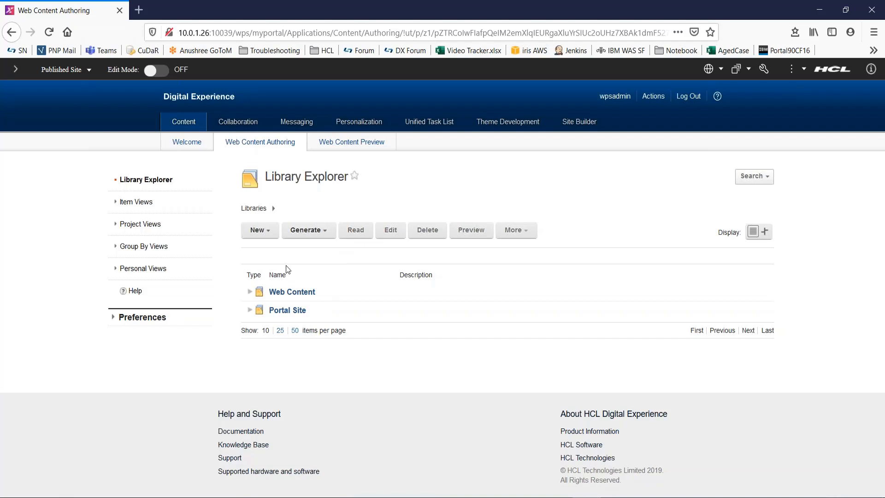
mouse_move(256, 275)
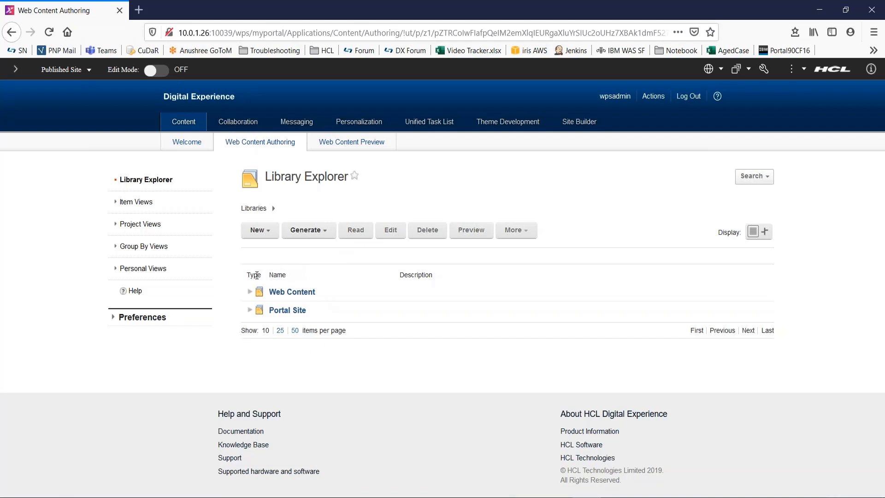
mouse_move(243, 296)
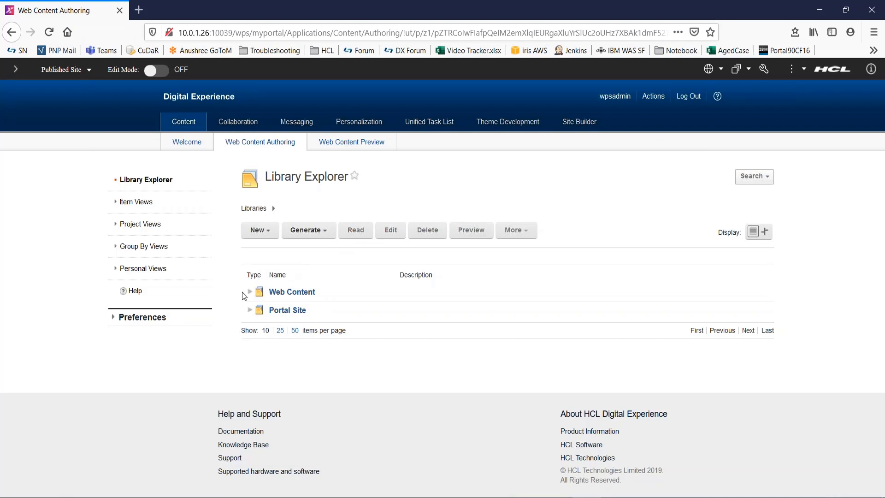
mouse_move(247, 312)
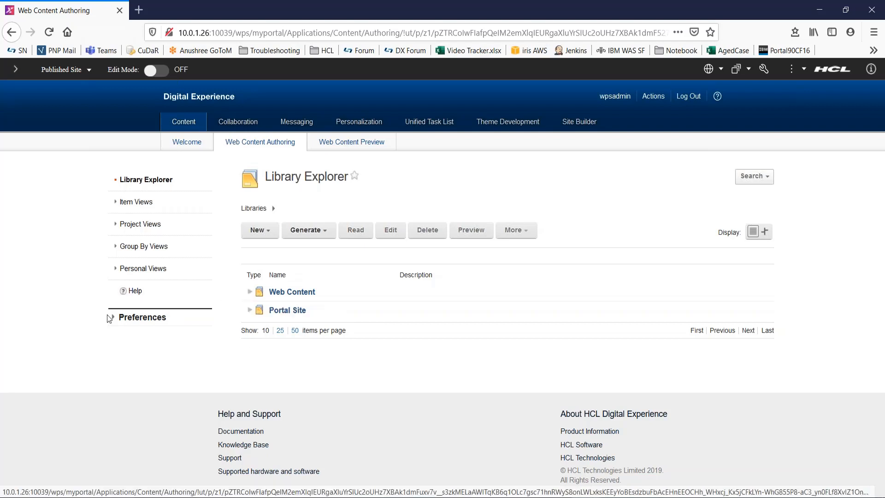
Expand Preferences and go to Edit Shared Settings.
click(142, 316)
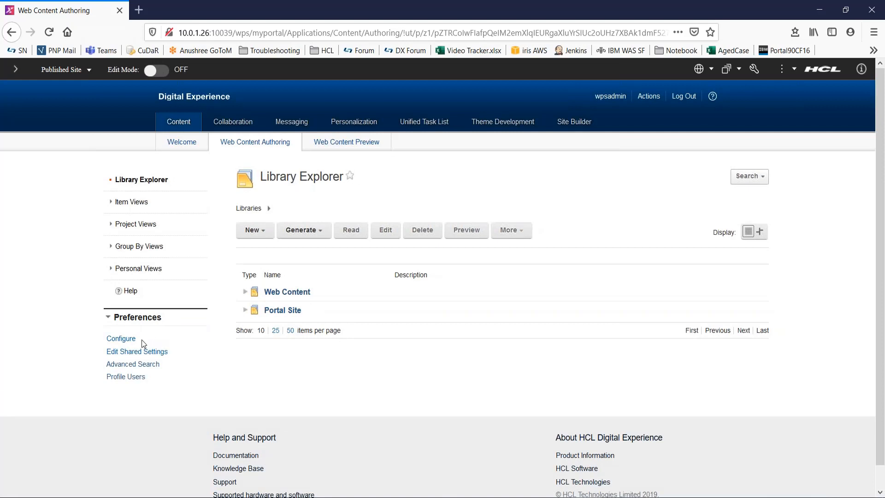
mouse_move(176, 356)
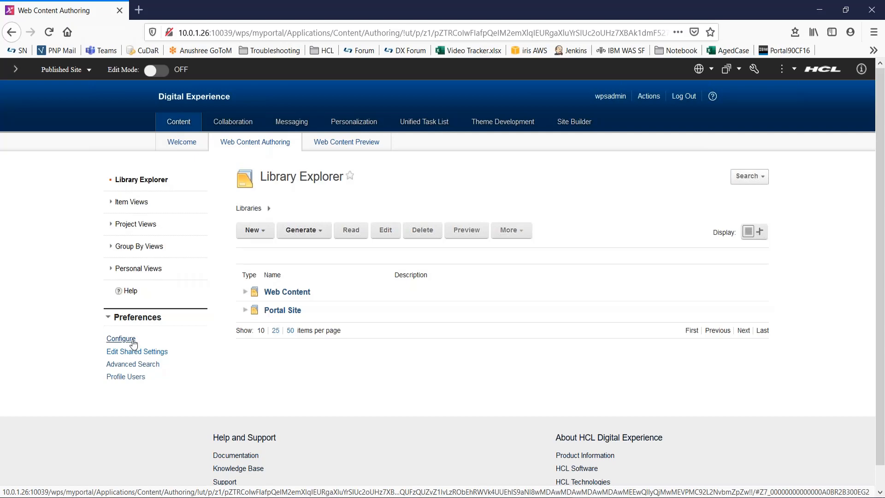
mouse_move(166, 352)
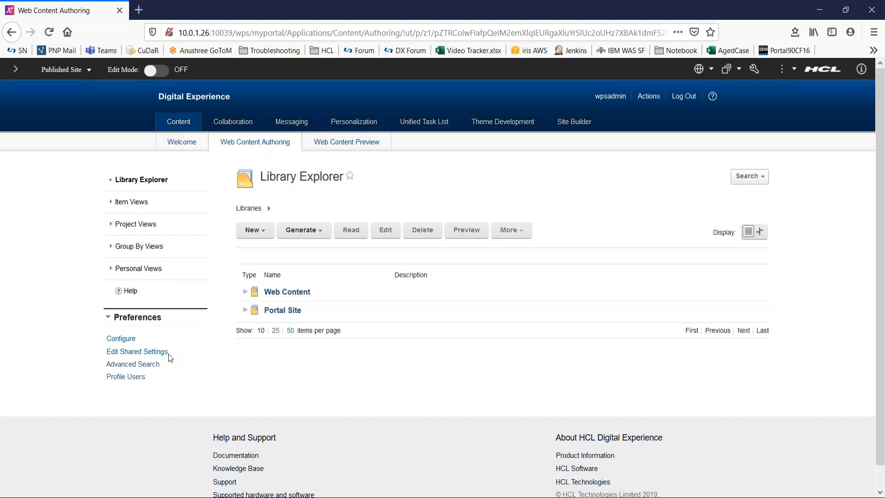
mouse_move(137, 351)
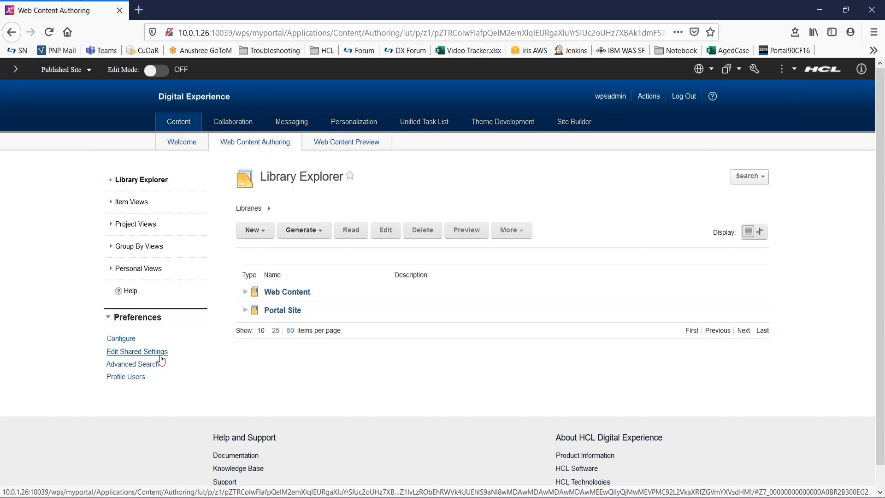
click(136, 351)
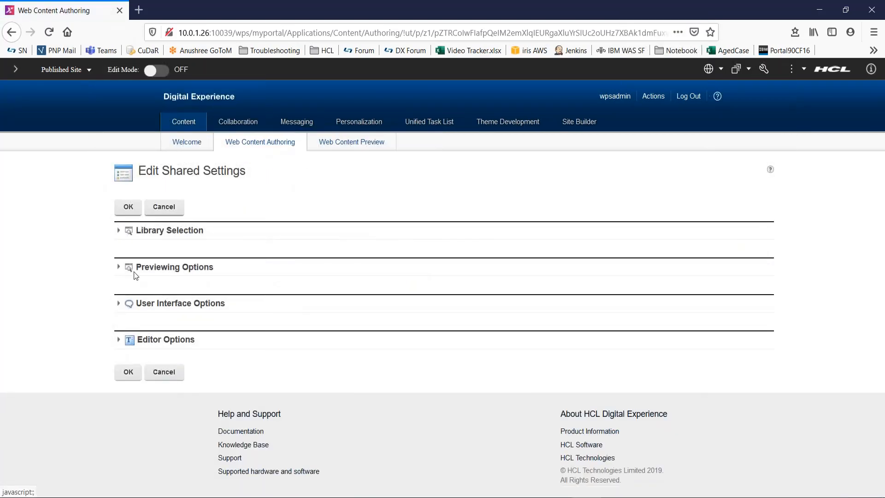
Add DXLib to the shown libraries, move it to the top, and save with OK.
click(119, 231)
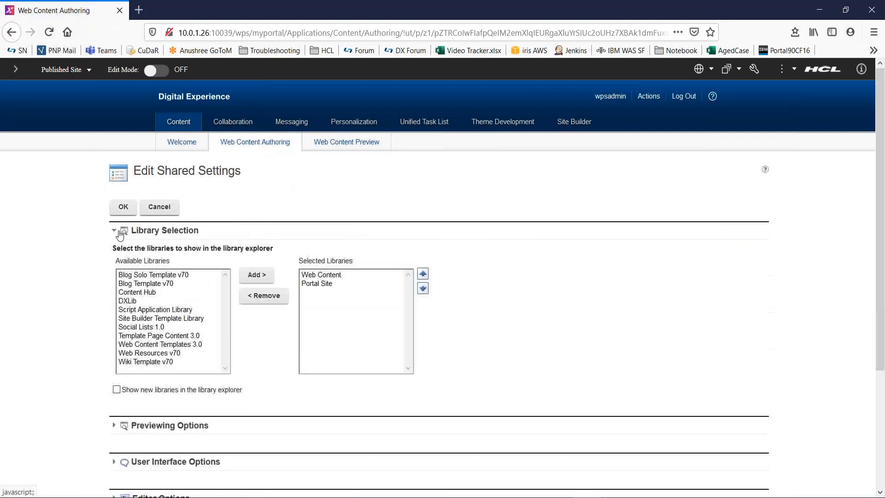
mouse_move(141, 326)
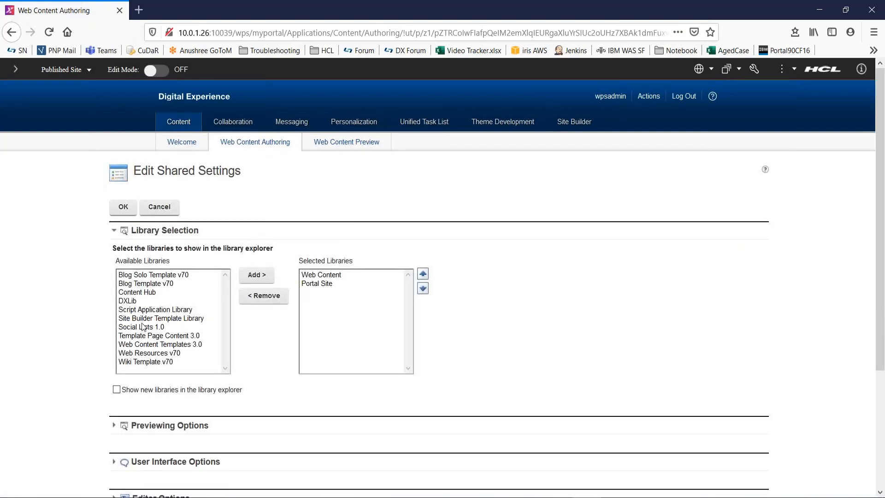
click(127, 300)
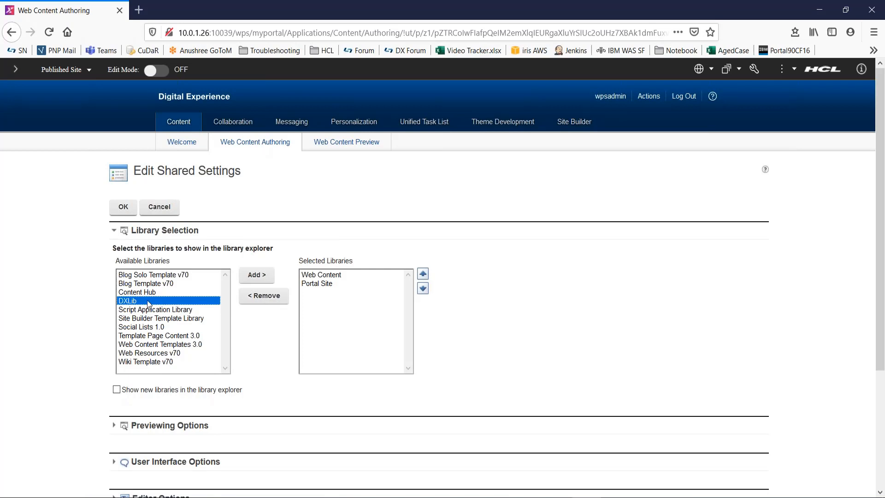
click(257, 274)
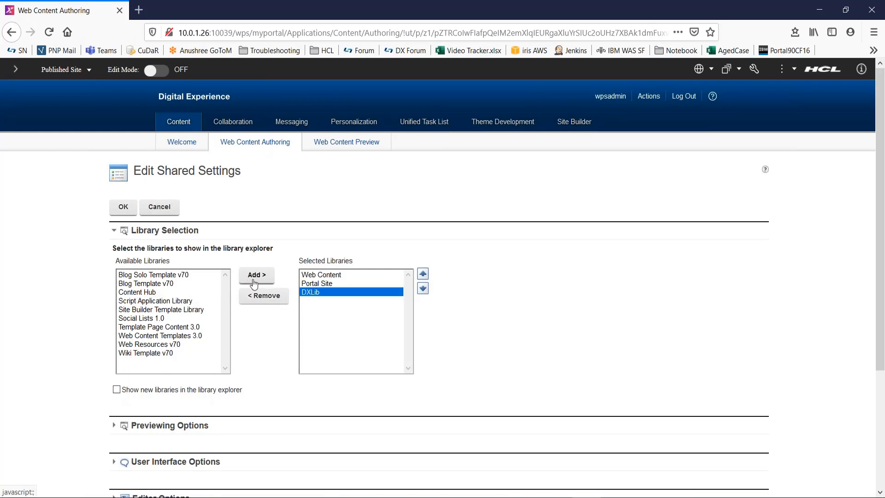
click(423, 273)
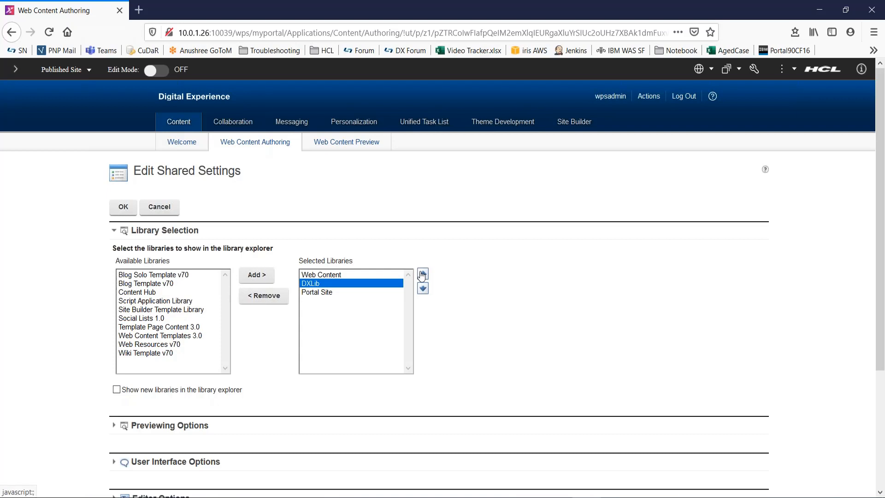
click(423, 274)
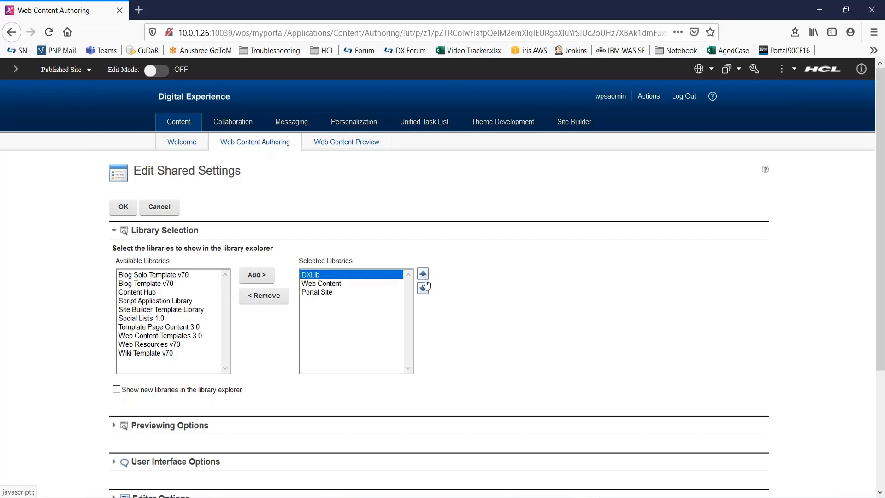
mouse_move(126, 260)
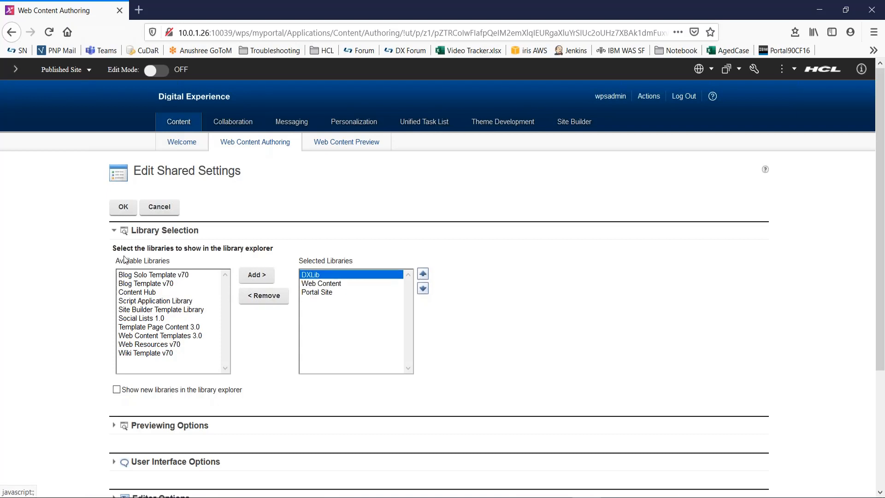
click(123, 207)
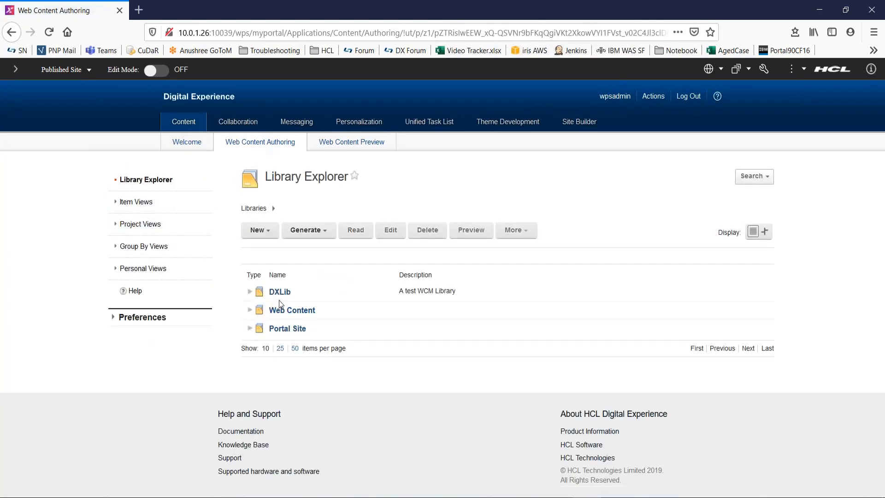
mouse_move(296, 297)
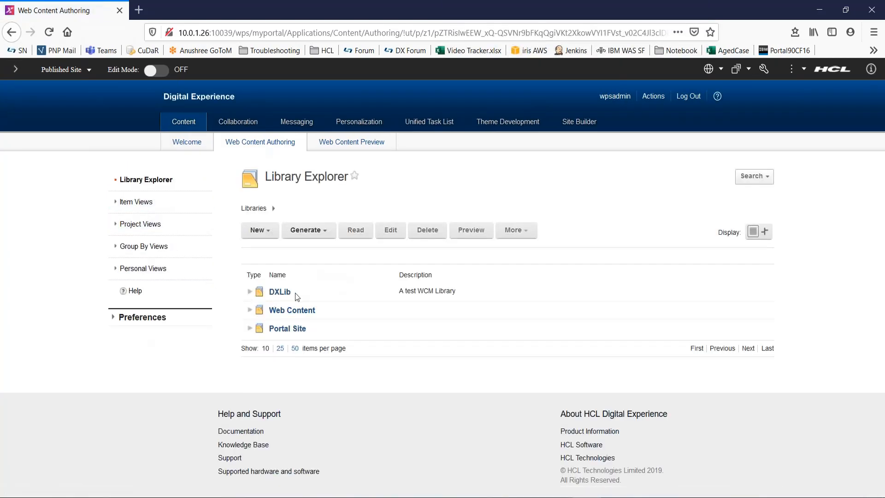
mouse_move(308, 294)
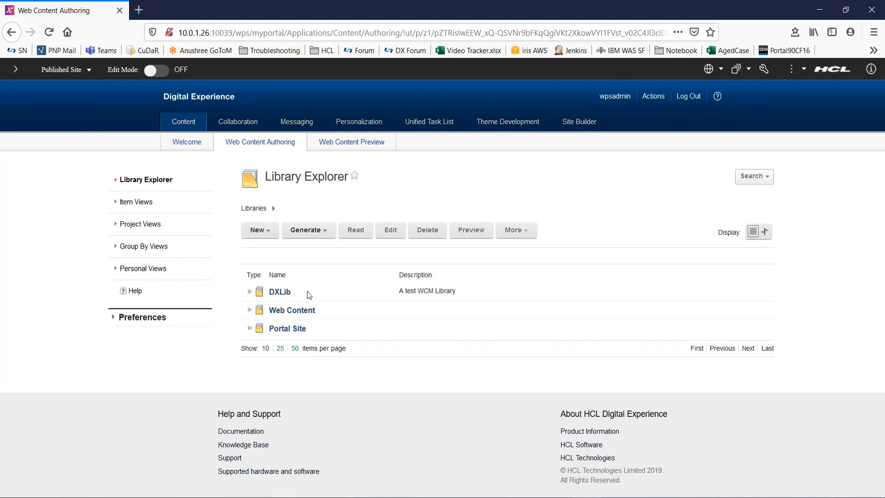
mouse_move(305, 294)
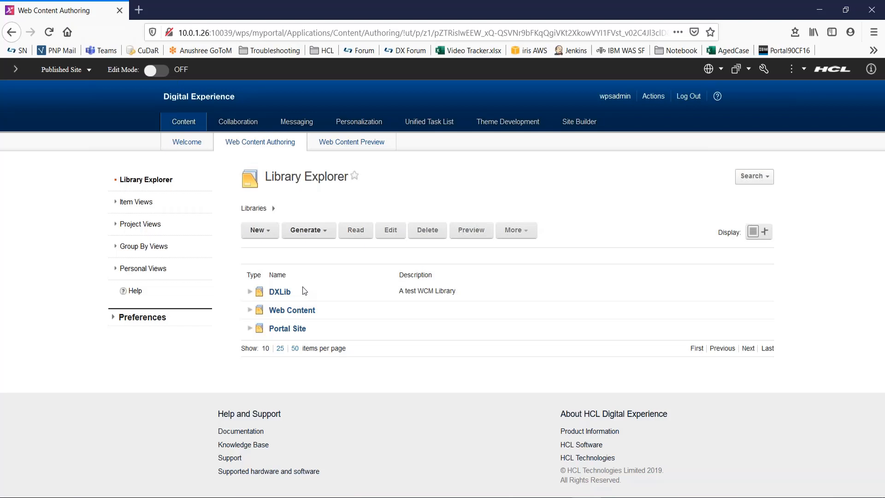
mouse_move(226, 342)
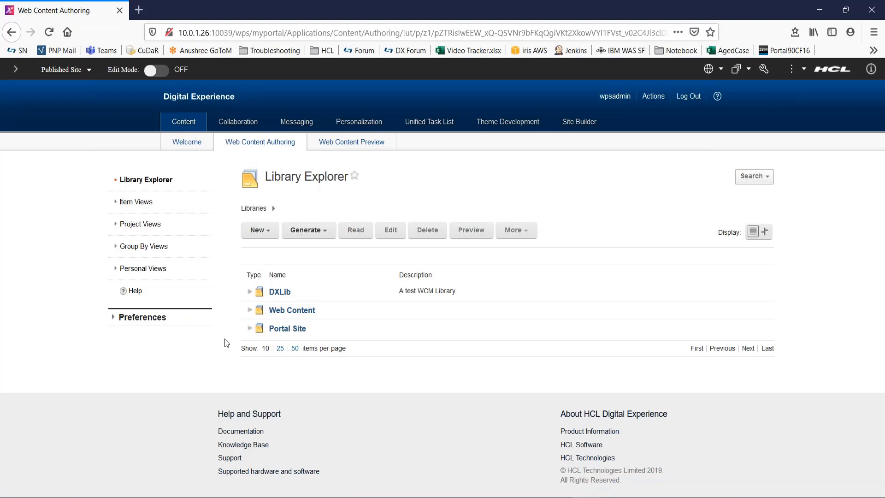
mouse_move(341, 292)
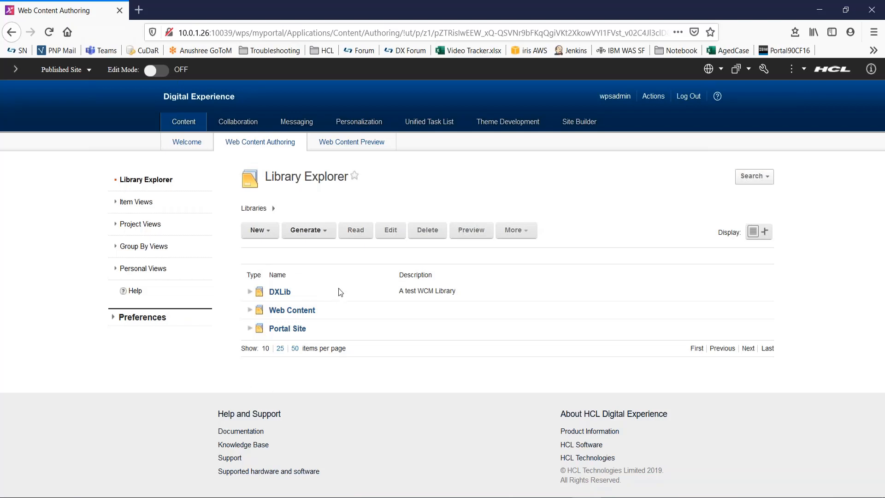
mouse_move(116, 367)
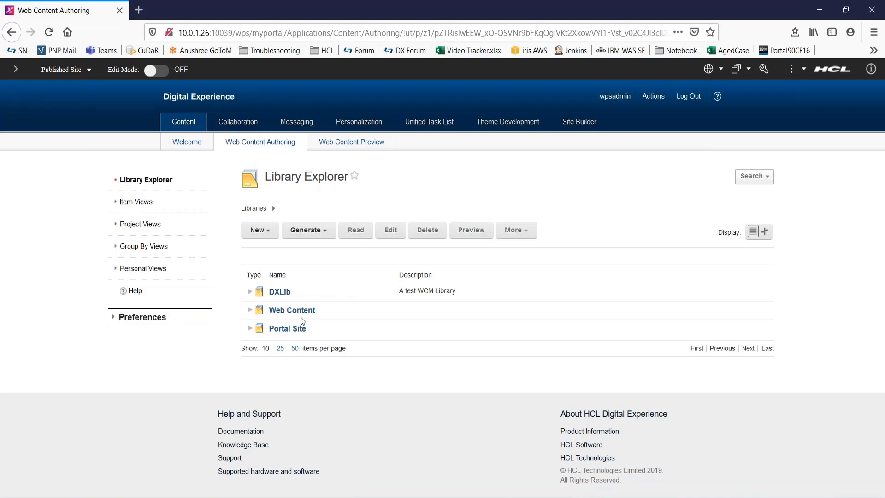
mouse_move(287, 328)
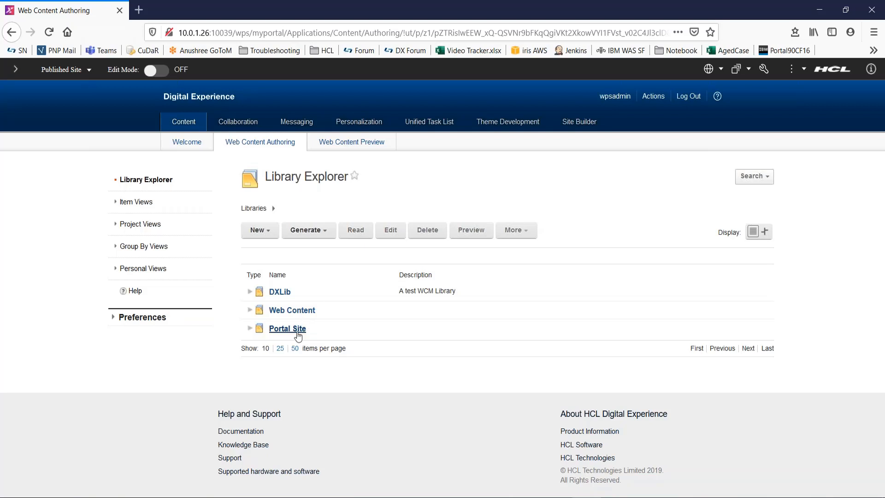
mouse_move(733, 294)
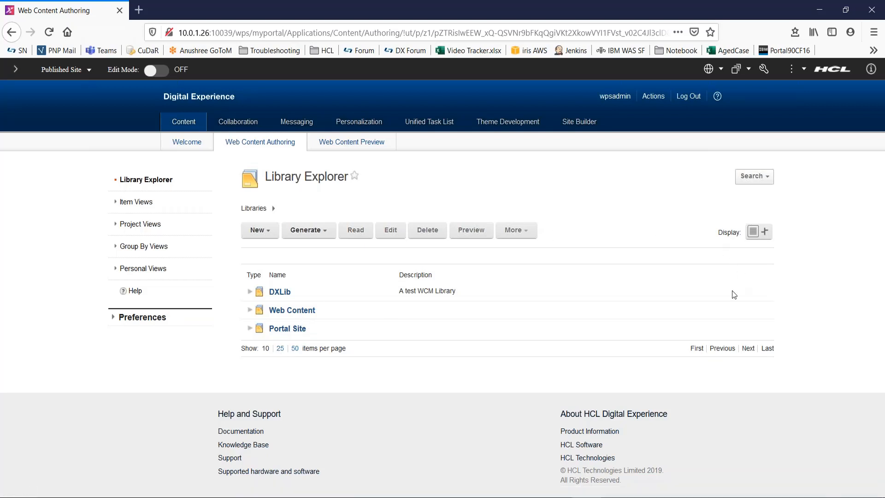